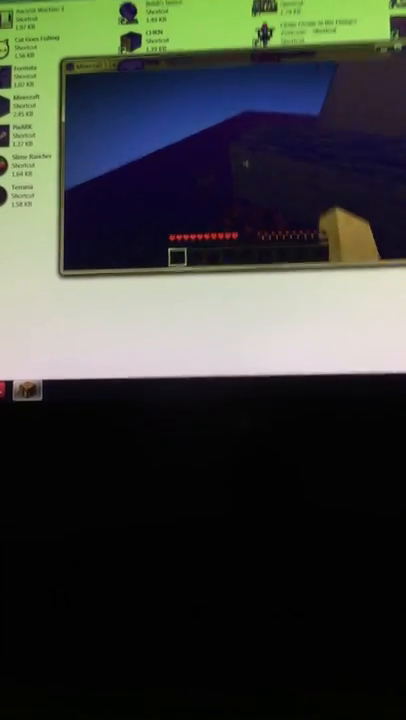
- View the starting chest's stored items together with the player's own inventory
key("e")
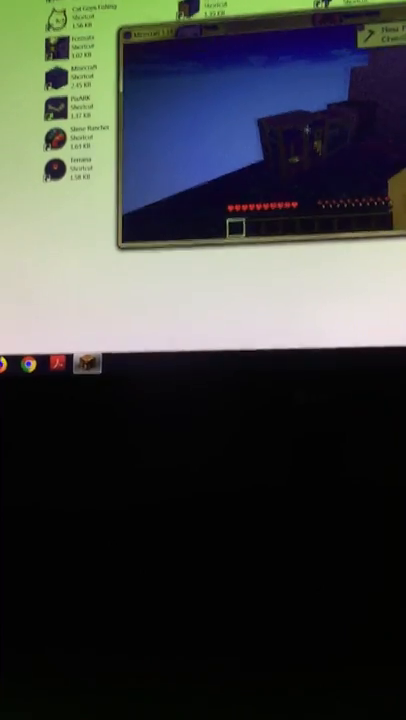
key("e")
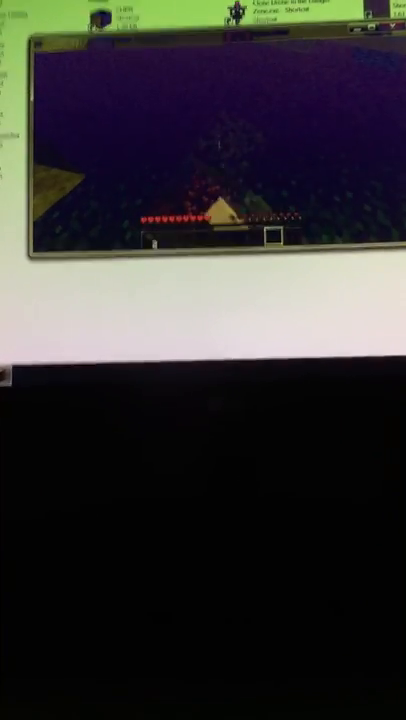
key("e")
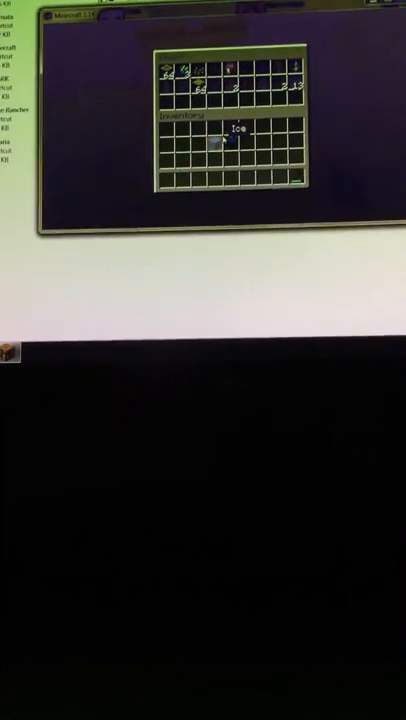
- Take the lava bucket from the chest and empty it beside the dark blocks
key("Escape")
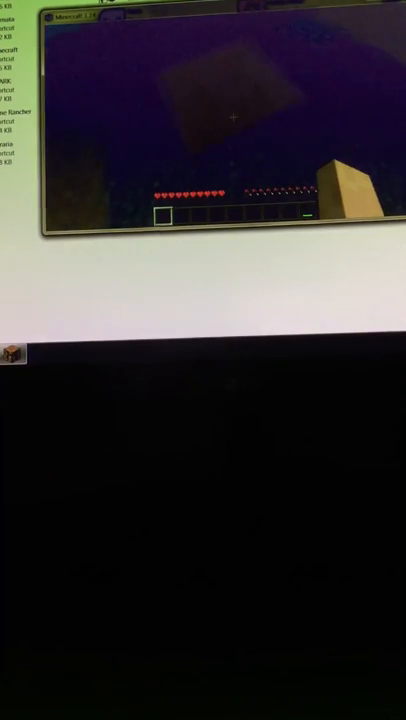
key("e")
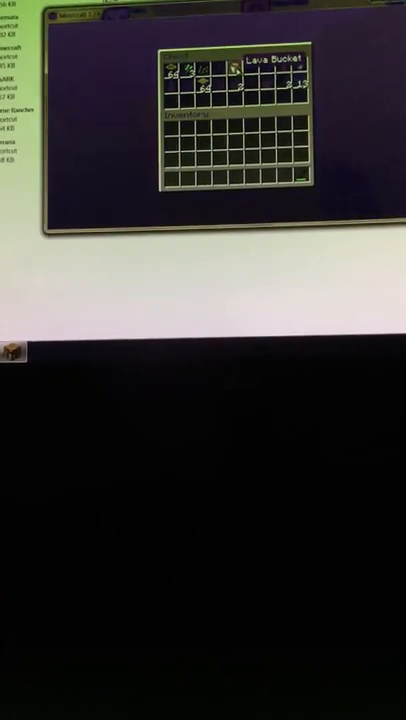
key("Escape")
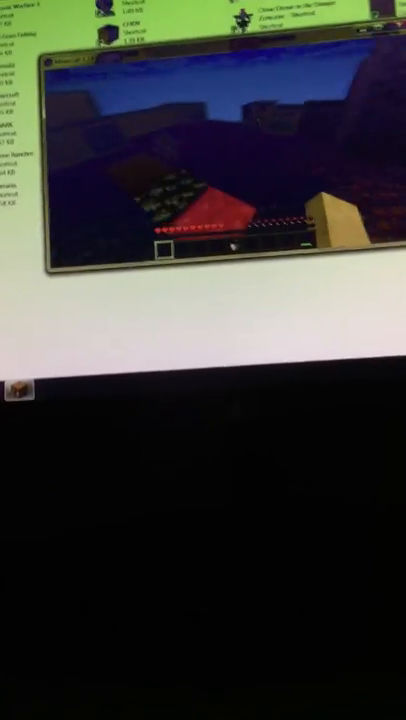
- Fill the crafting grid with logs so oak planks appear as the result
key("e")
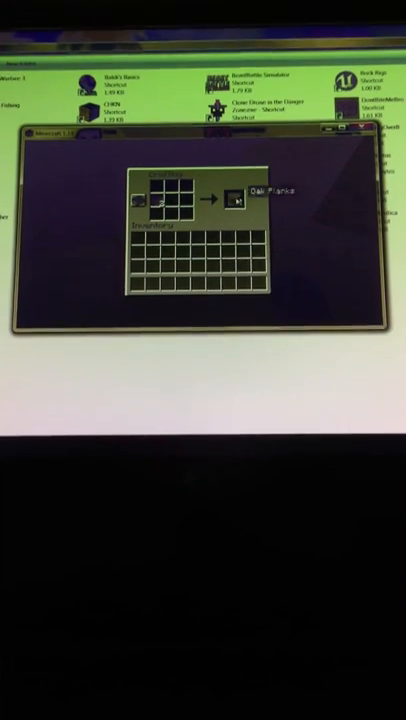
- Leave the crafting grid and show the stored items with the player inventory again
key("Escape")
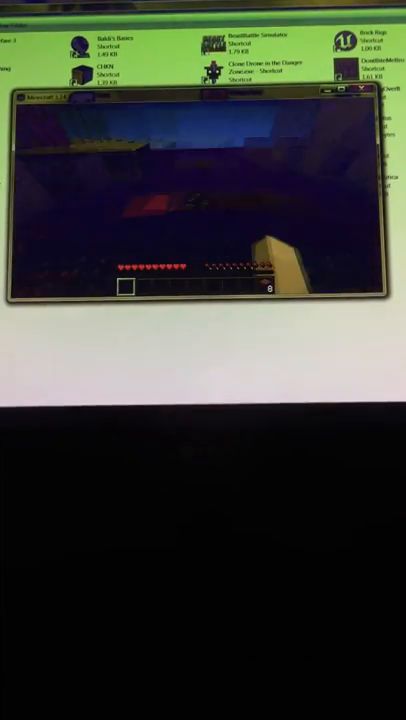
key("e")
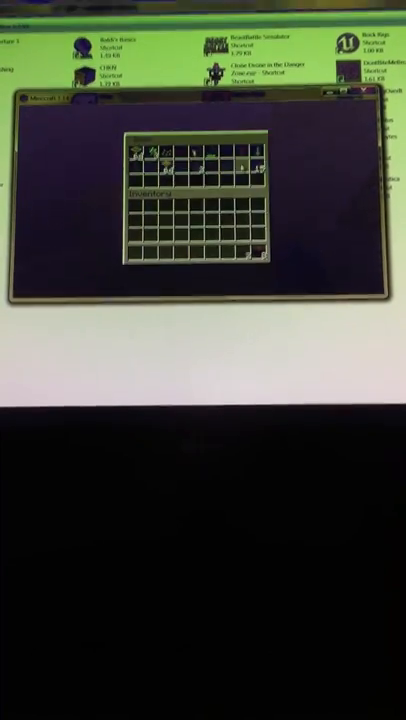